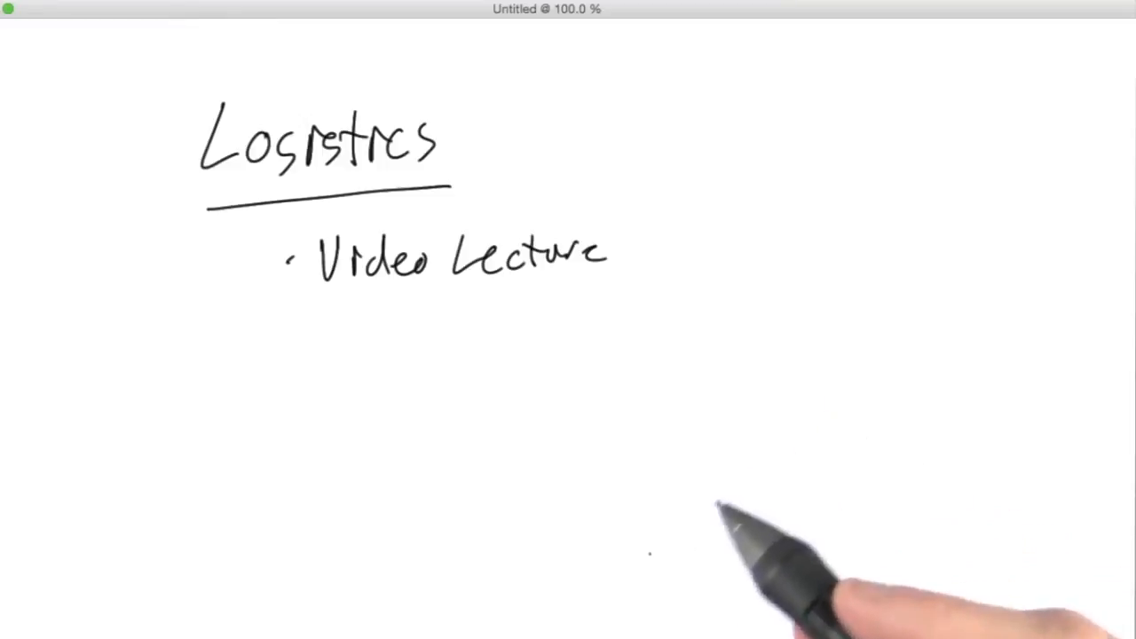
pyautogui.moveTo(662, 555)
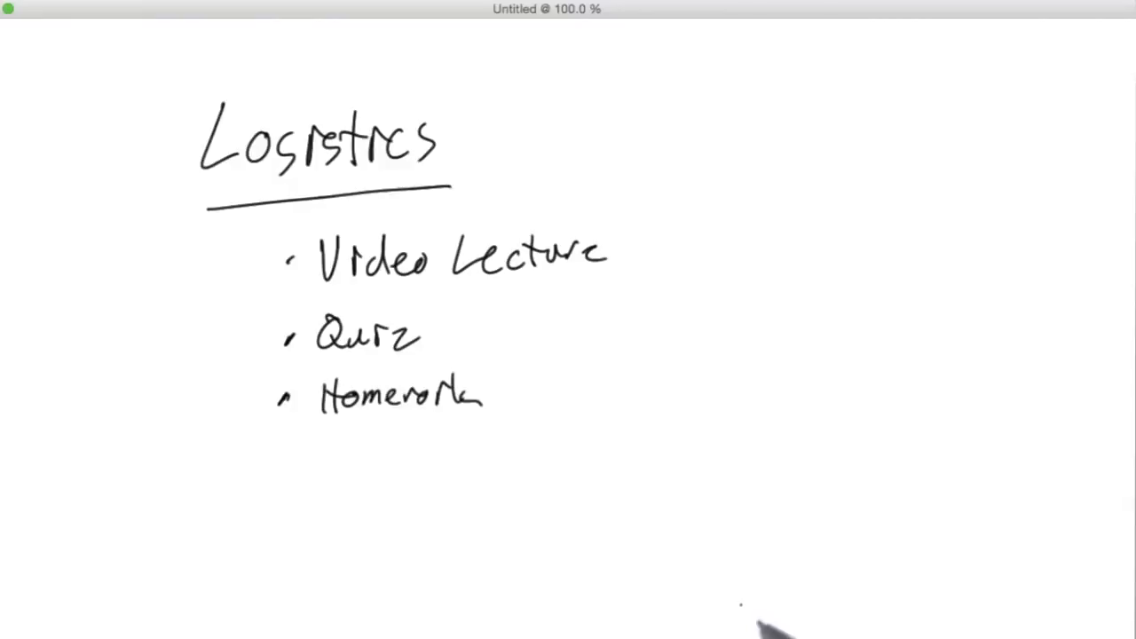
pyautogui.moveTo(743, 603)
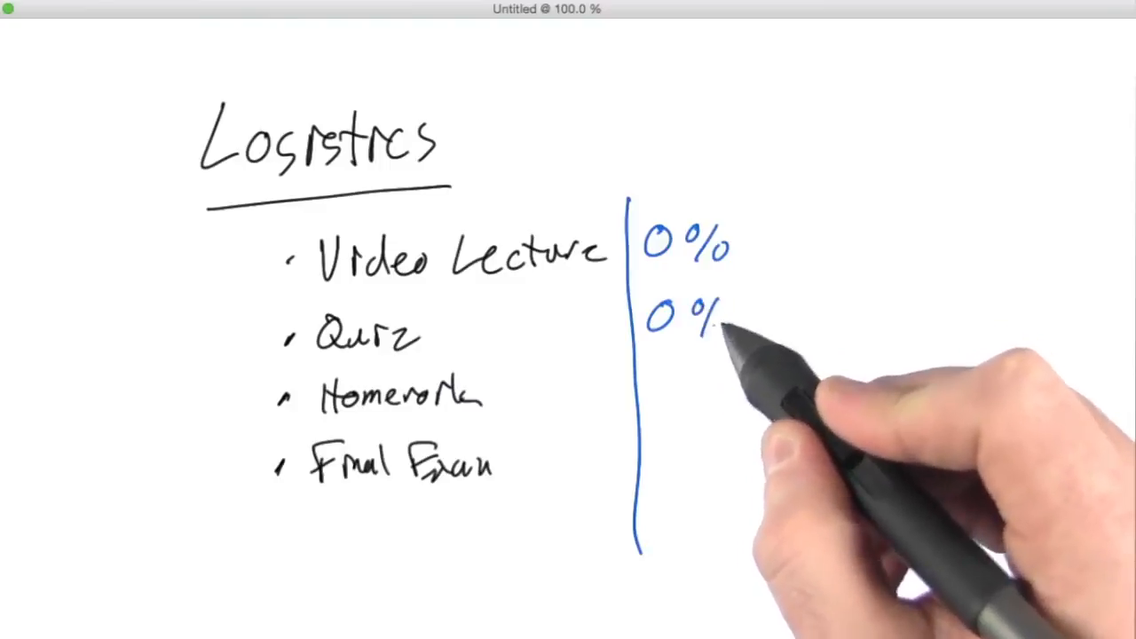
# Step: Write 50% beside Homework in blue, then begin a red 65% under the certificate
pyautogui.moveTo(701, 319); pyautogui.dragTo(657, 399)
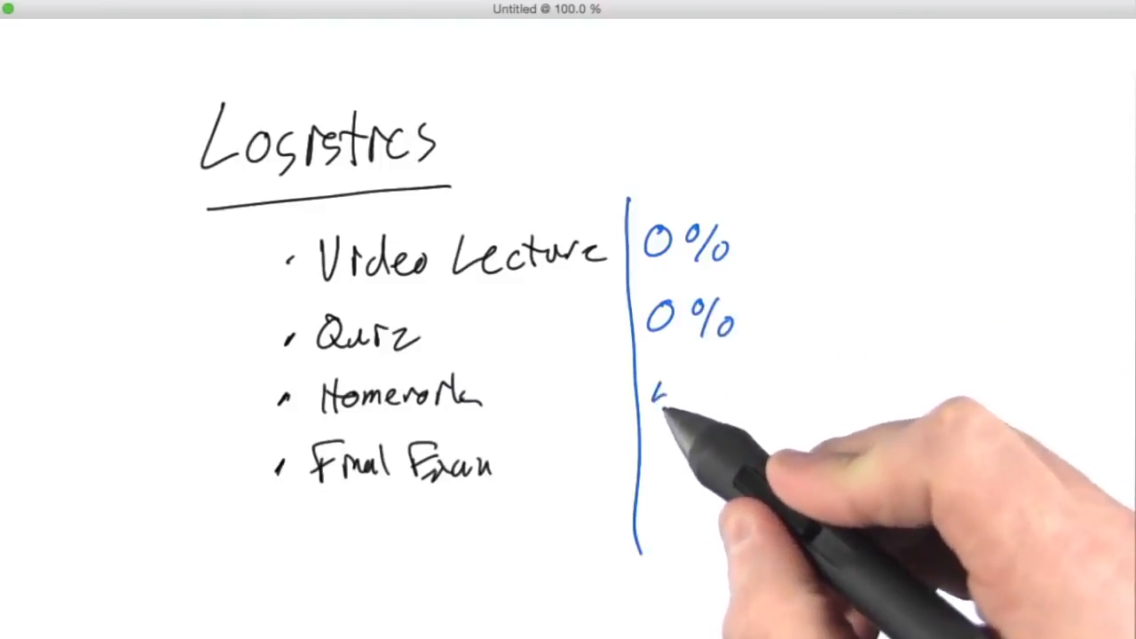
pyautogui.write('50%')
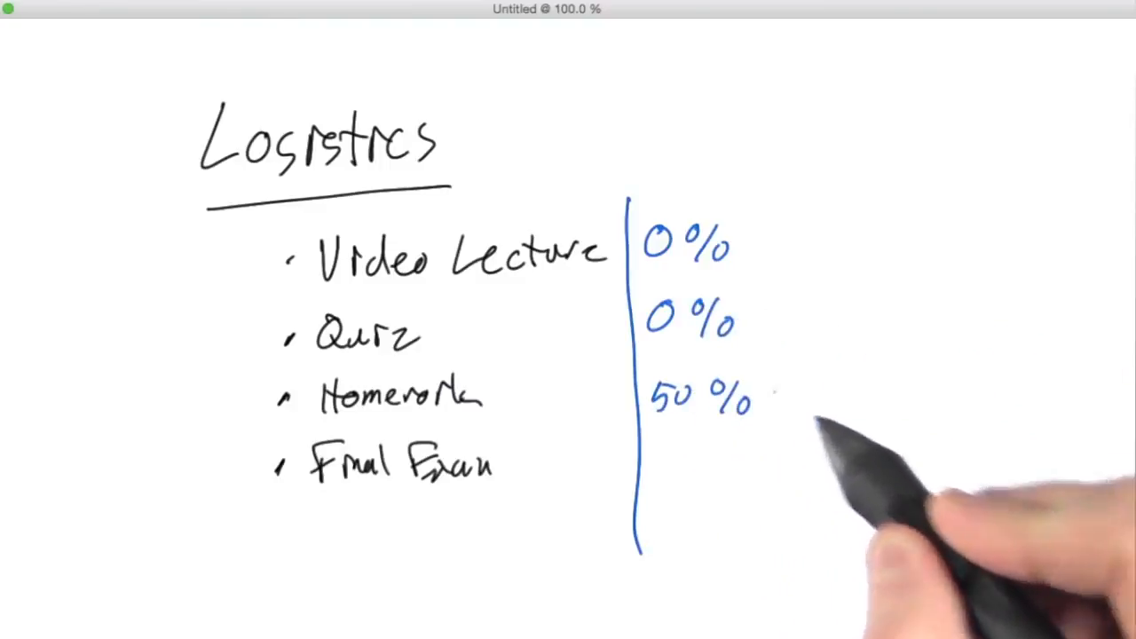
pyautogui.write('50')
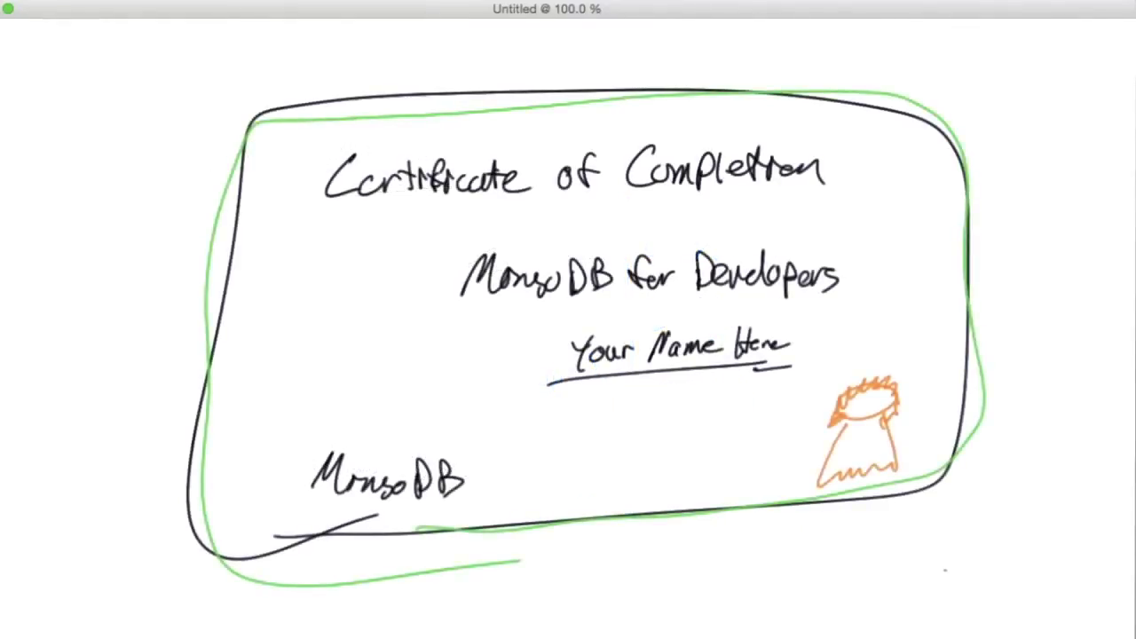
pyautogui.moveTo(577, 576); pyautogui.dragTo(674, 568)
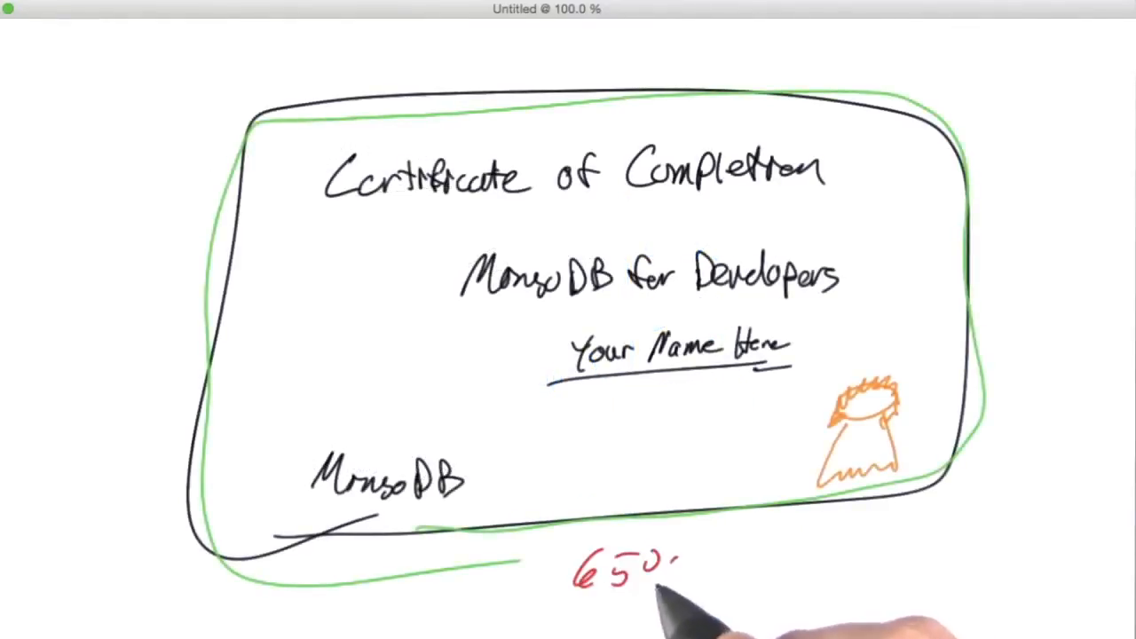